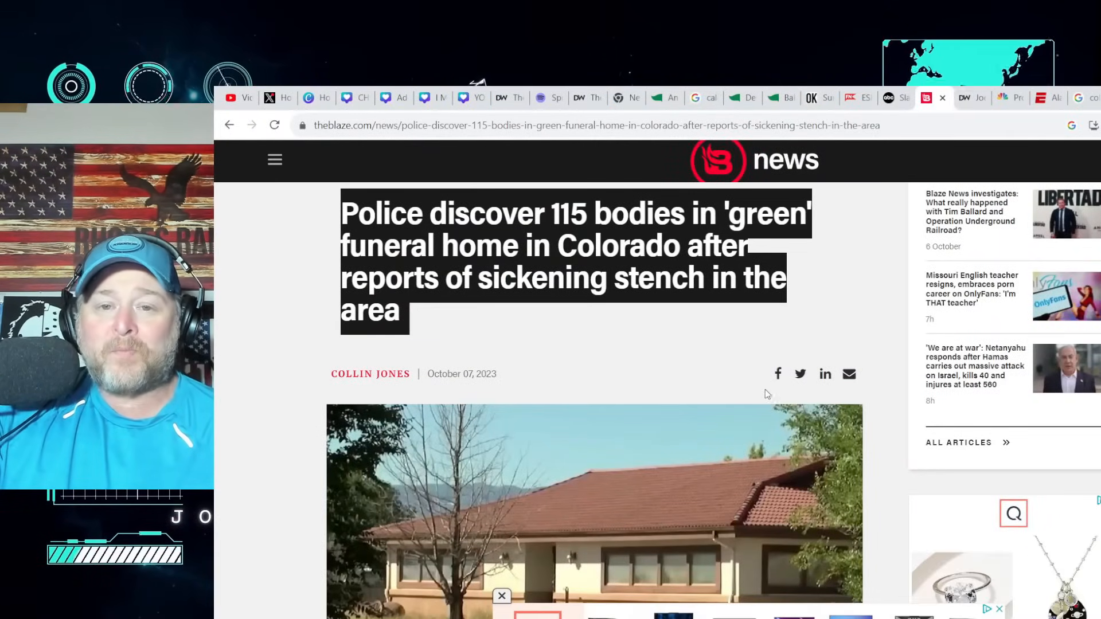
Scroll past the headline and photo to the opening paragraphs on the stench and 115 bodies
scroll(down, 3)
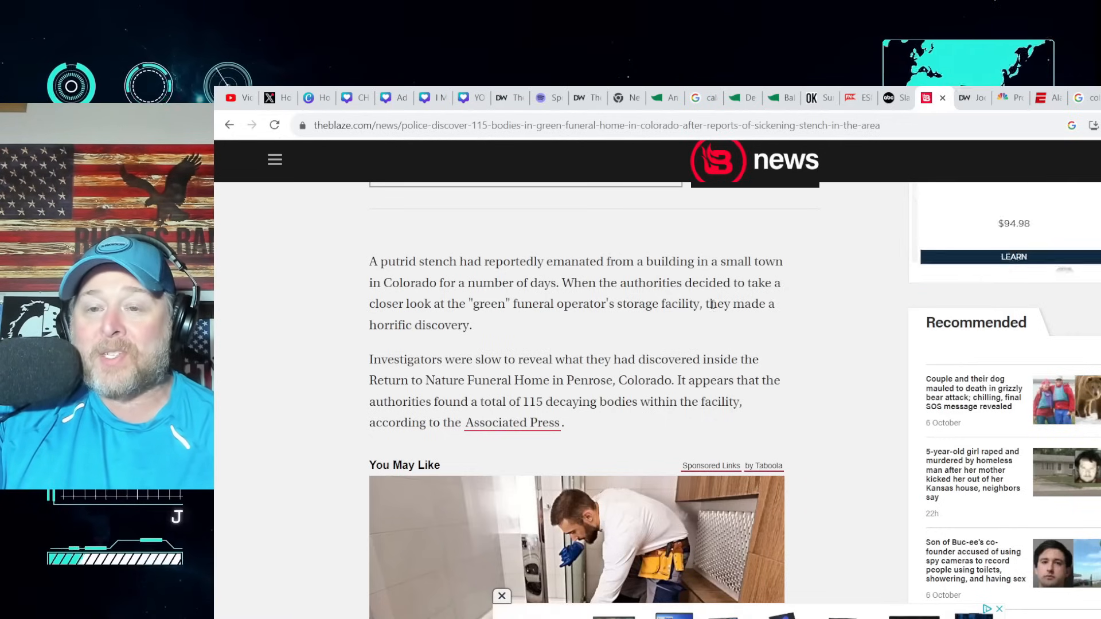
mouse_move(701, 317)
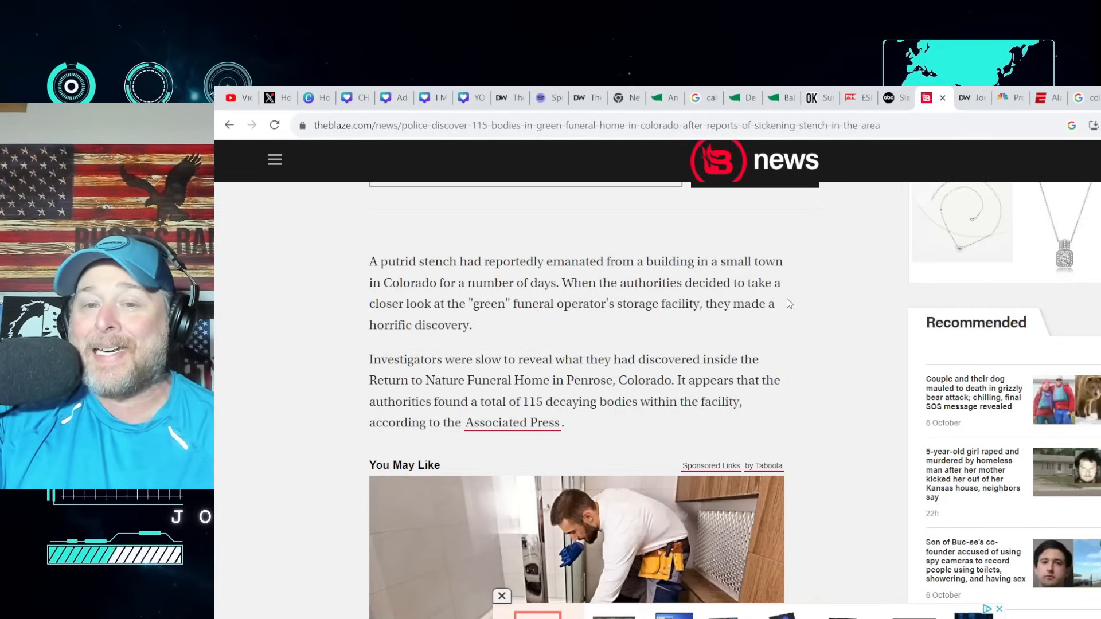
mouse_move(531, 339)
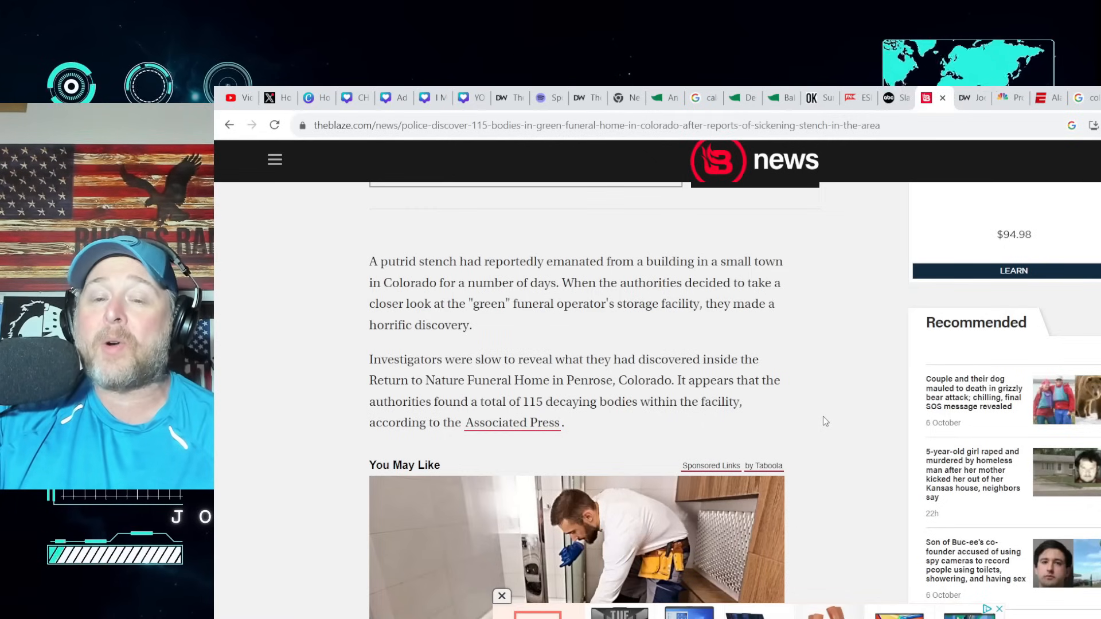
Scroll to the paragraph on crash investigators, coroners and the FBI joining the case
scroll(down, 3)
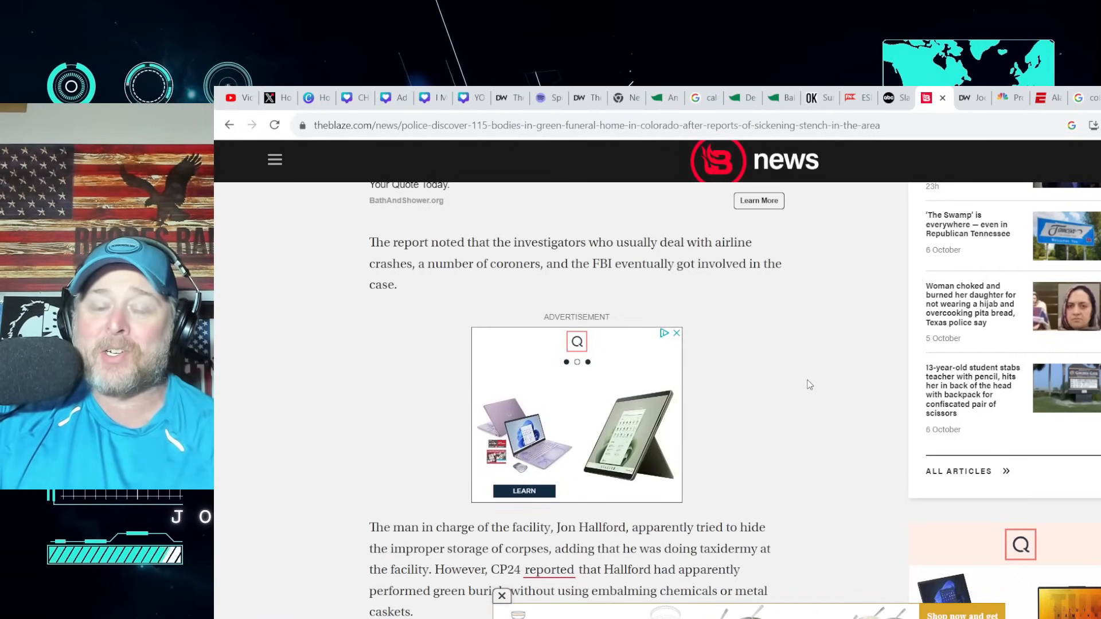
Scroll to the paragraph on Jon Hallford hiding improper corpse storage and the taxidermy claim
scroll(down, 3)
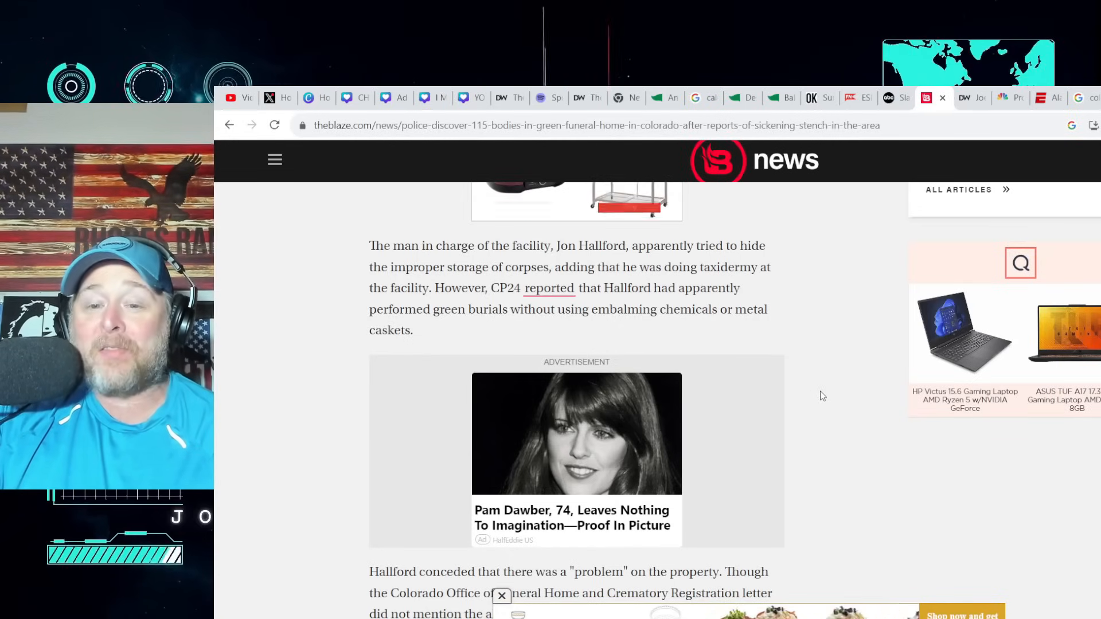
Scroll to the no-arrests paragraph citing Fremont County Sheriff Allen Cooper
scroll(down, 3)
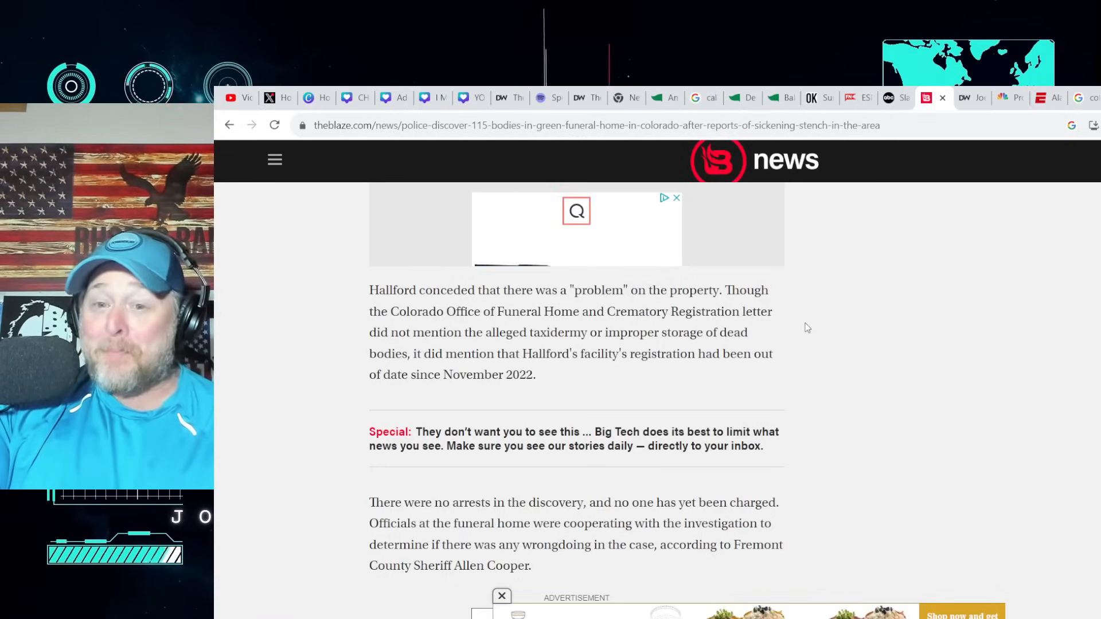
mouse_move(823, 323)
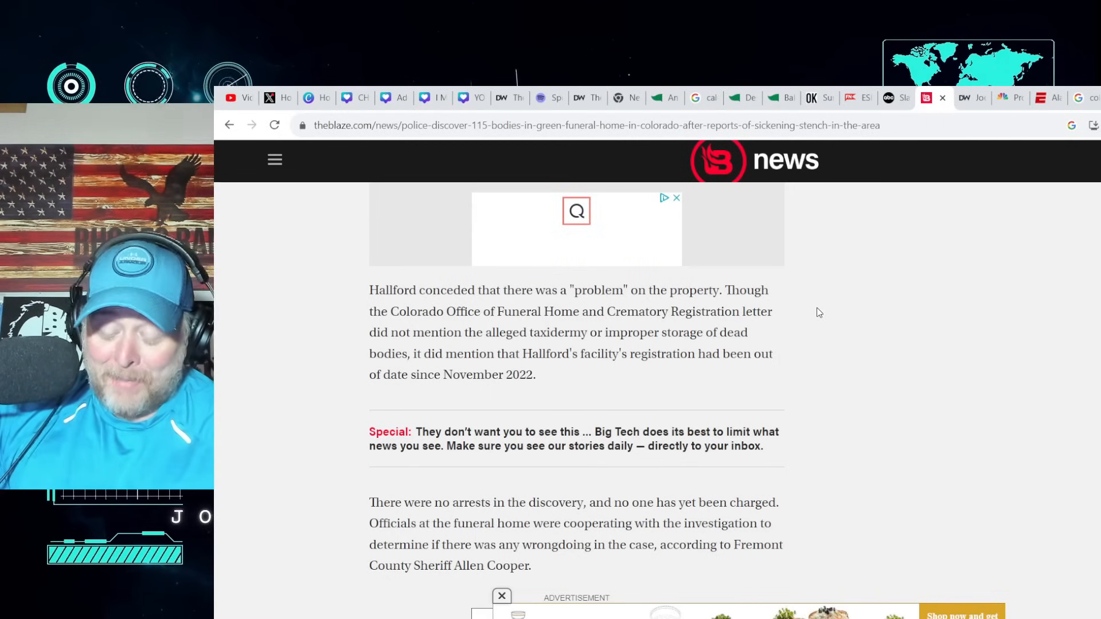
mouse_move(787, 308)
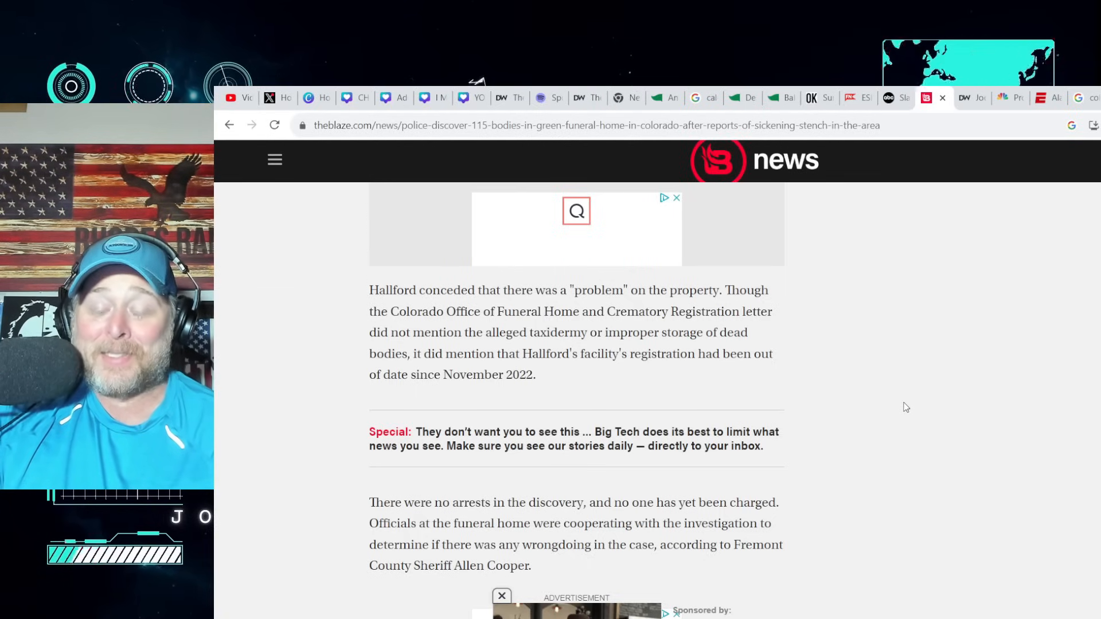
scroll(down, 3)
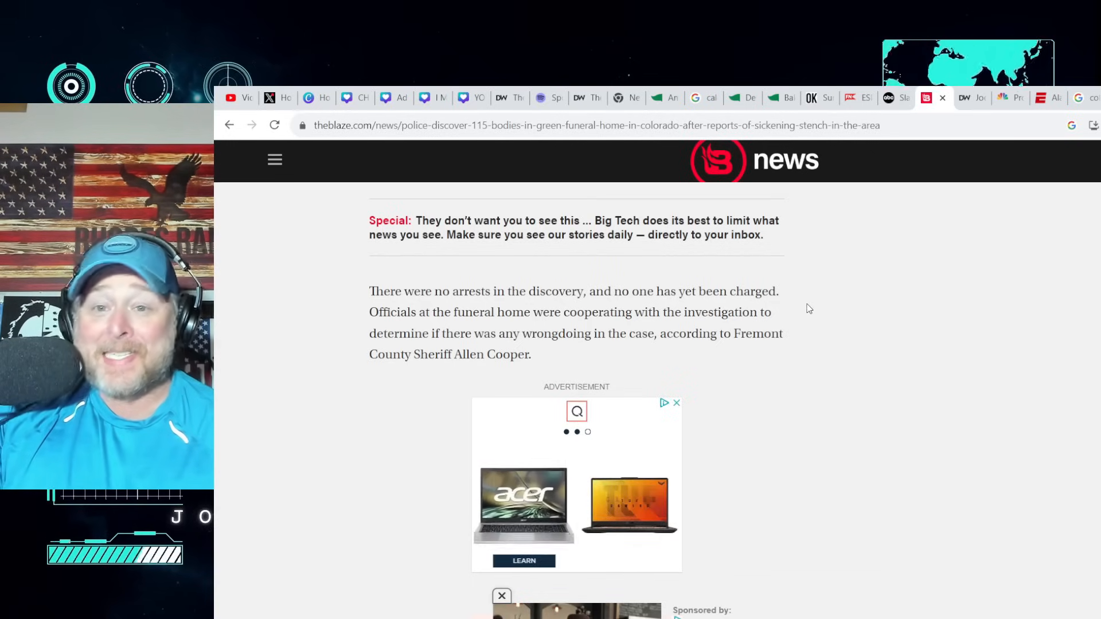
mouse_move(774, 321)
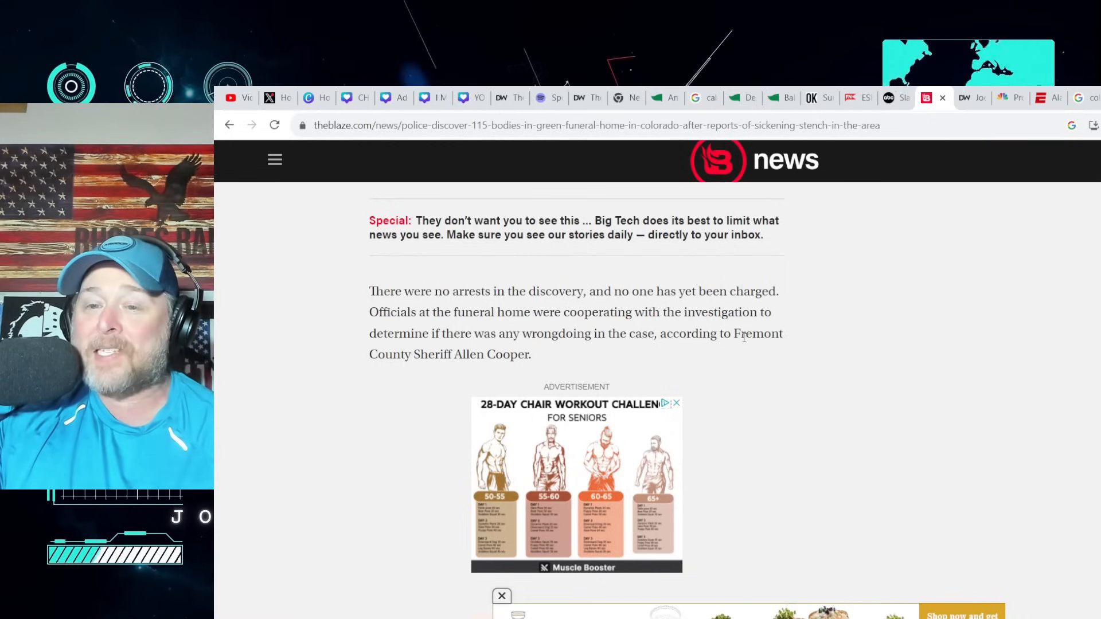
mouse_move(872, 433)
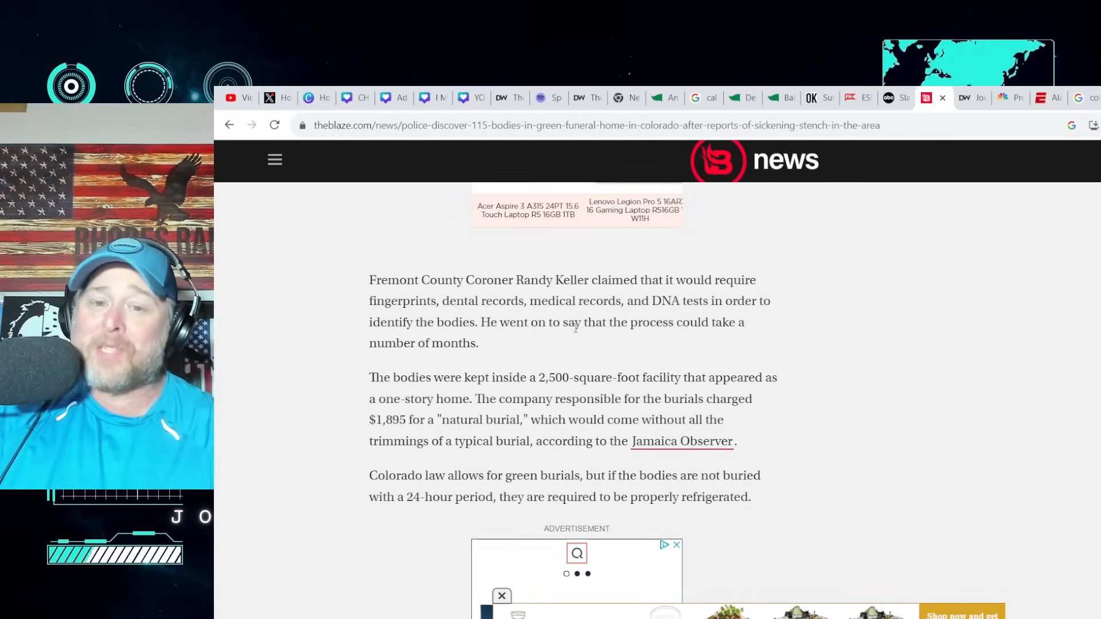
mouse_move(577, 341)
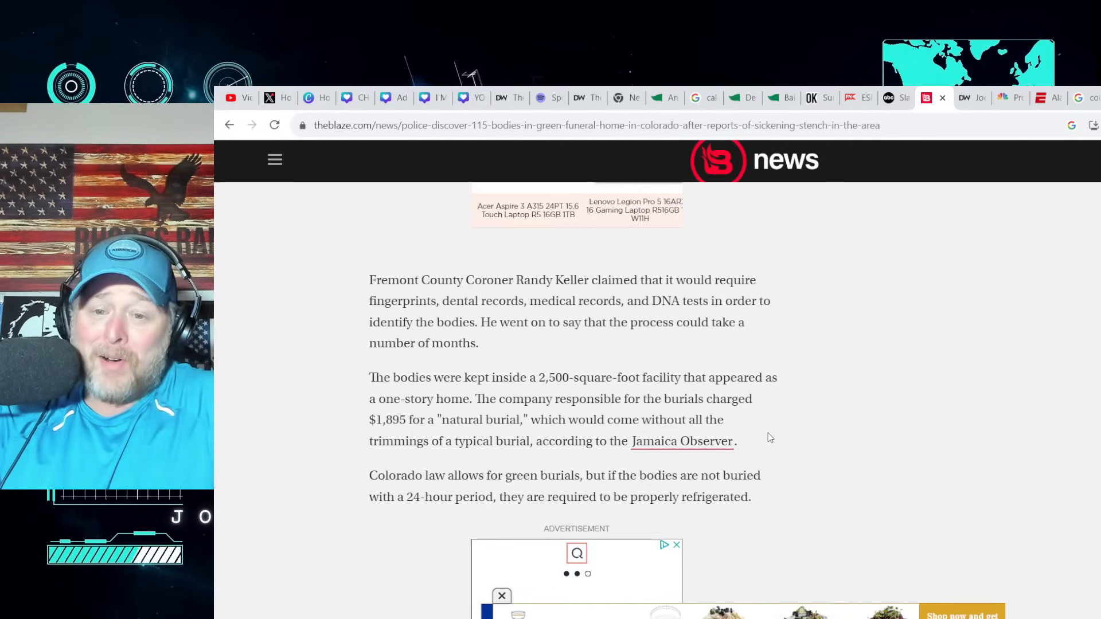
Scroll to the coroner's identification process and Colorado's green burial refrigeration rule
scroll(down, 3)
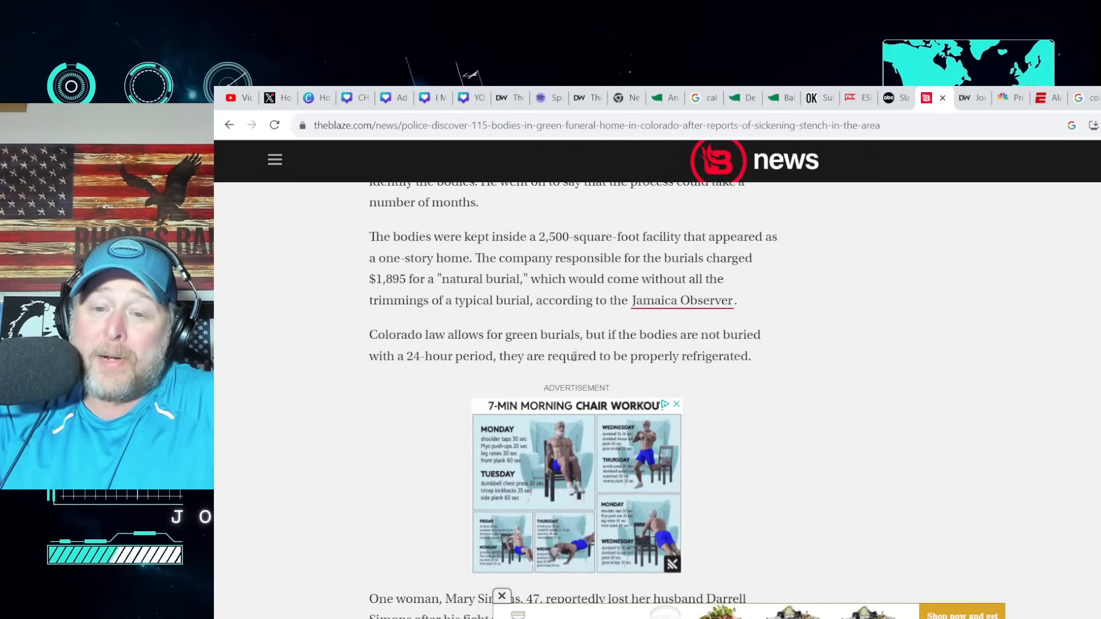
scroll(down, 3)
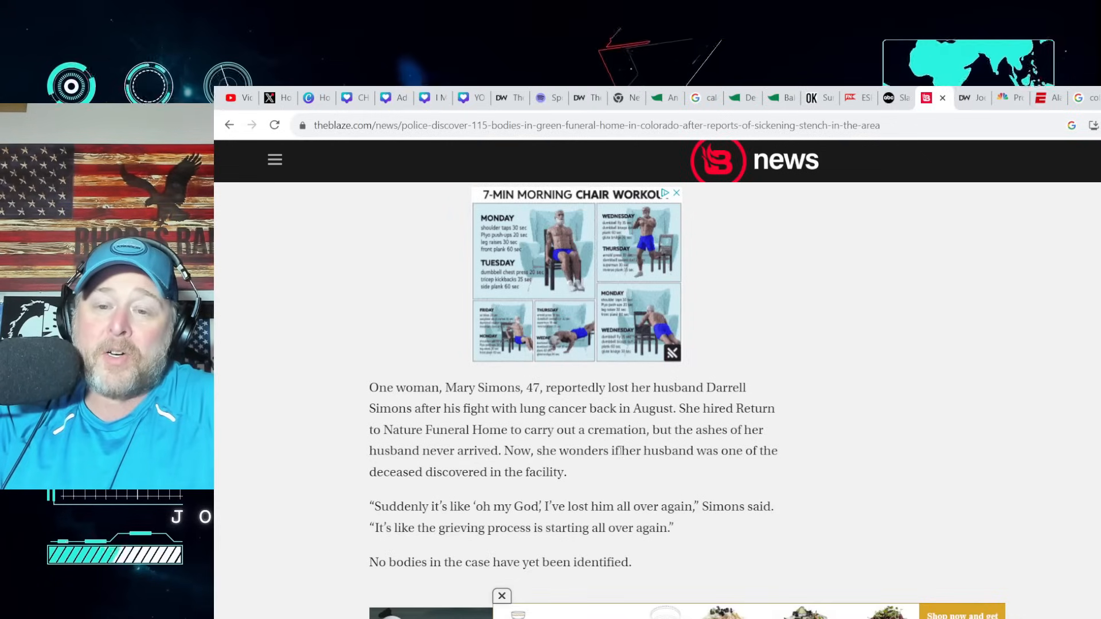
click(673, 194)
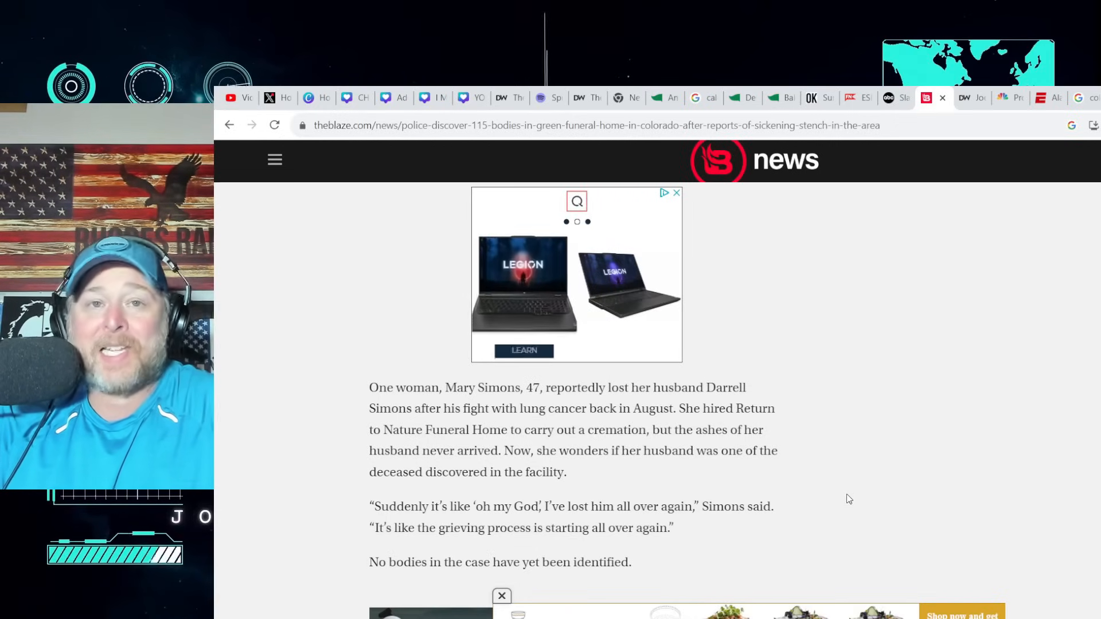
Scroll below the article text to the embedded news video about the 115 bodies
scroll(down, 3)
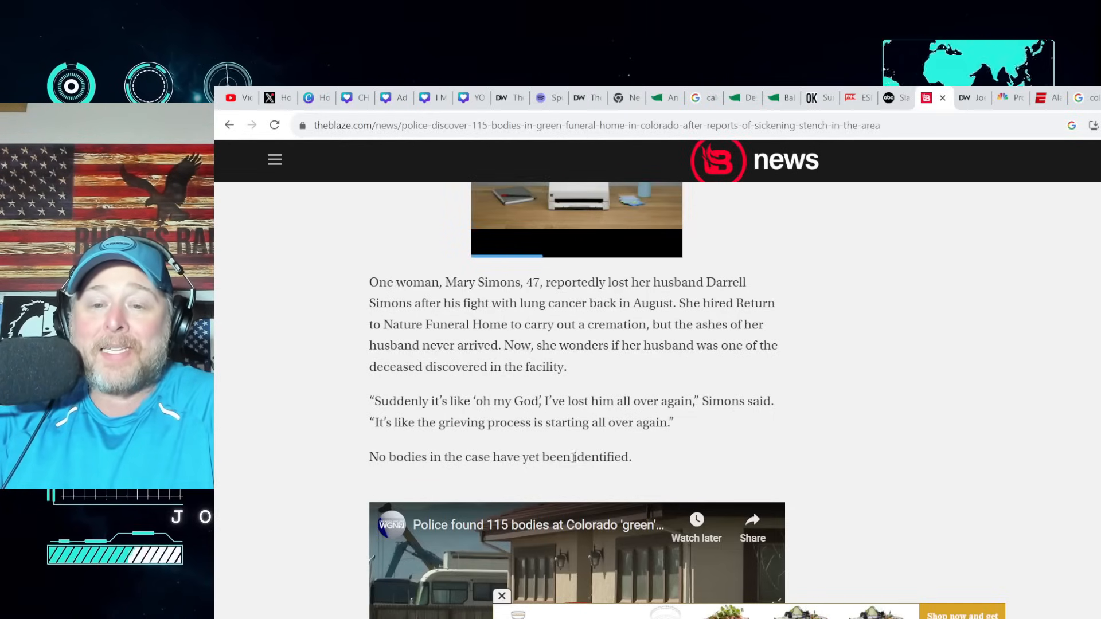
scroll(down, 3)
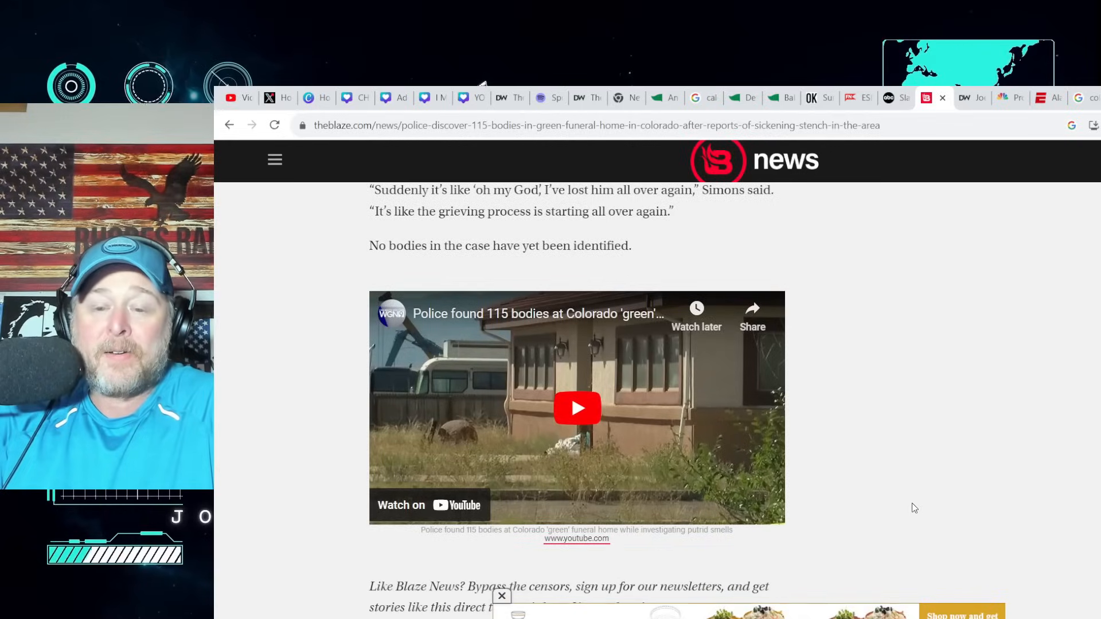